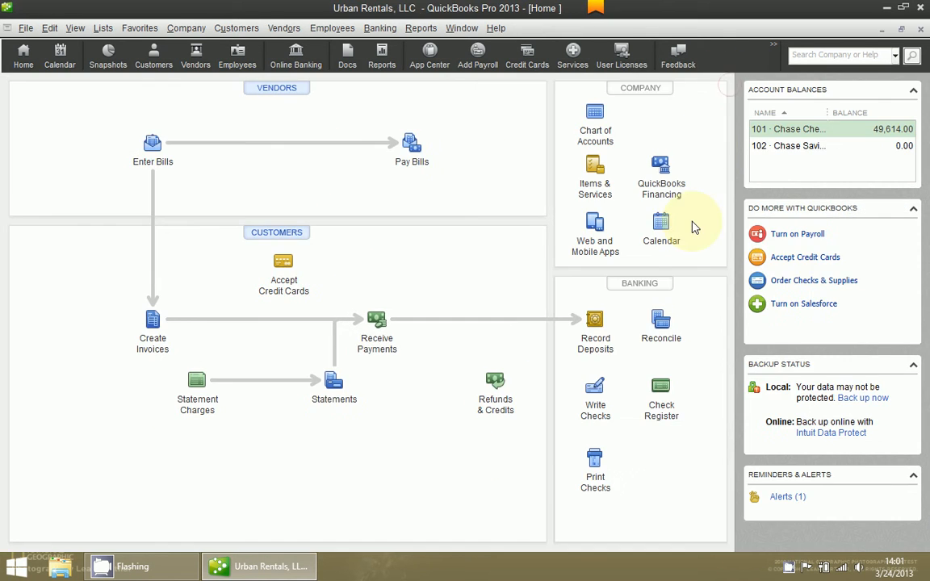
mouse_move(698, 230)
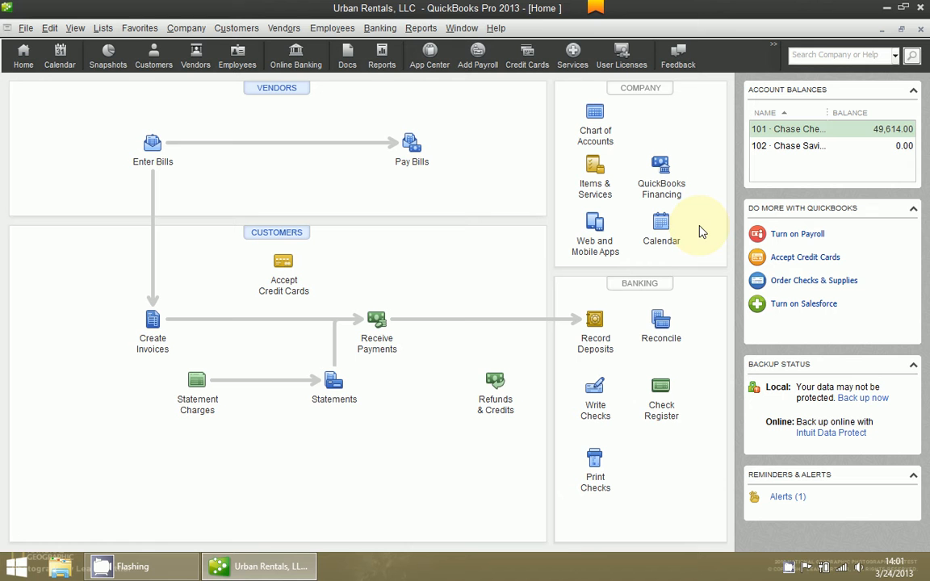
mouse_move(50, 27)
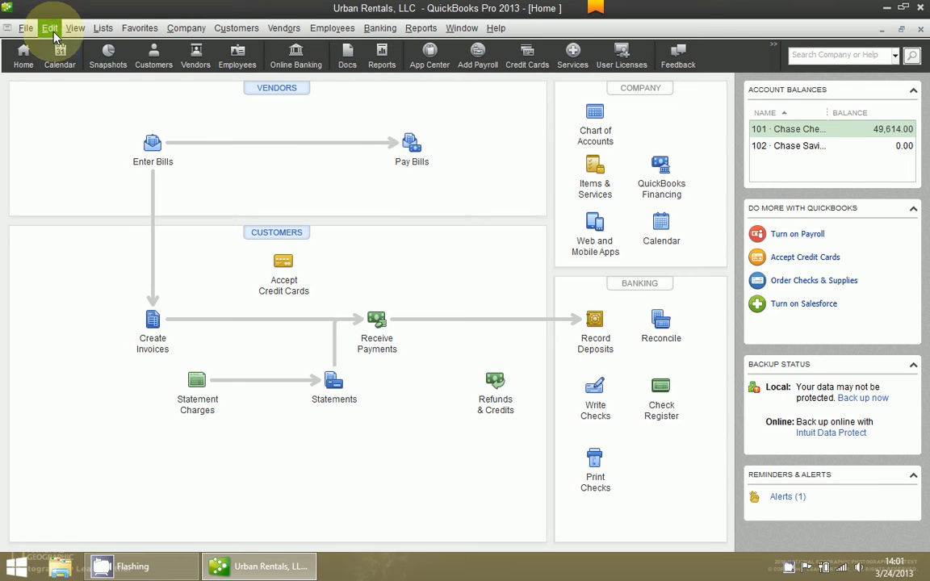
Open Edit > Preferences to reach the Desktop View settings on My Preferences.
left_click(50, 27)
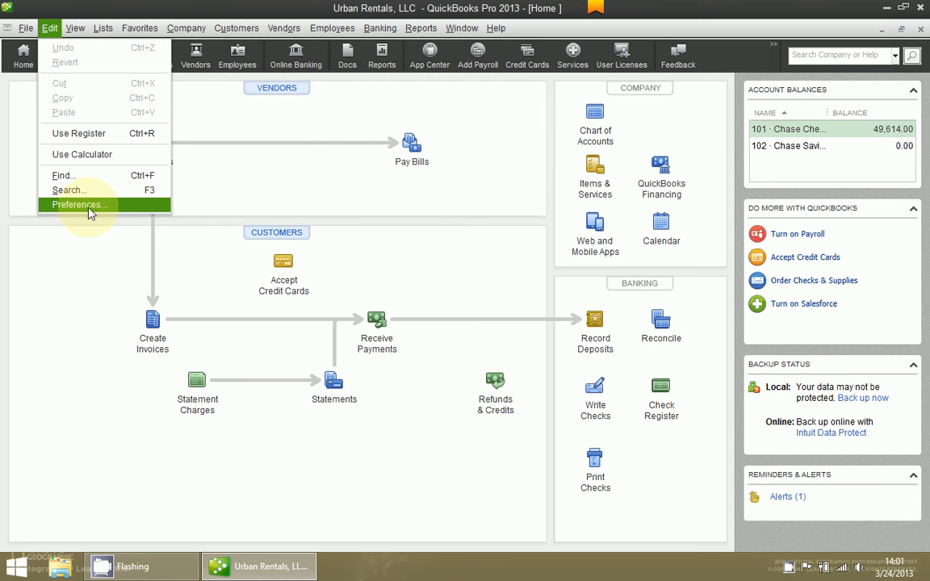
left_click(77, 205)
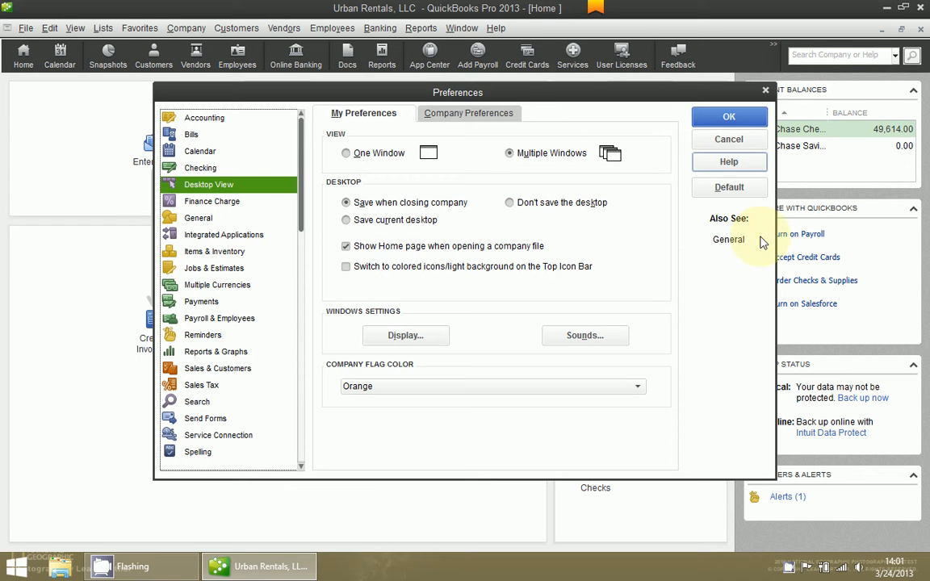
mouse_move(473, 449)
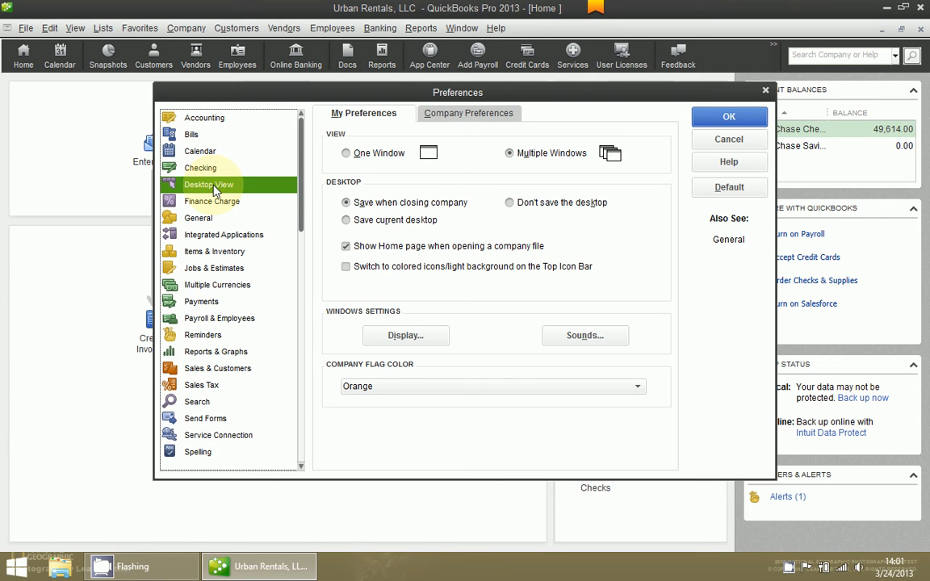
mouse_move(416, 174)
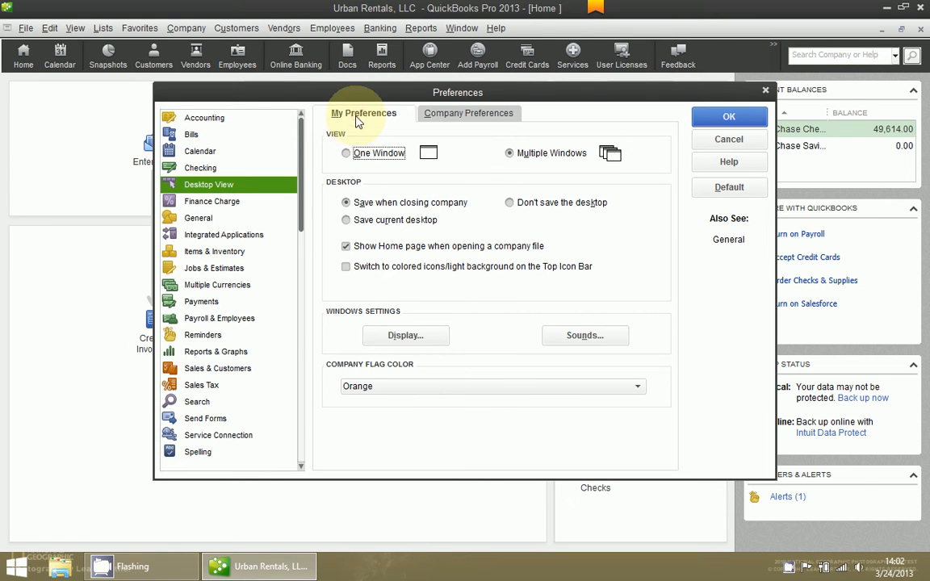
left_click(468, 113)
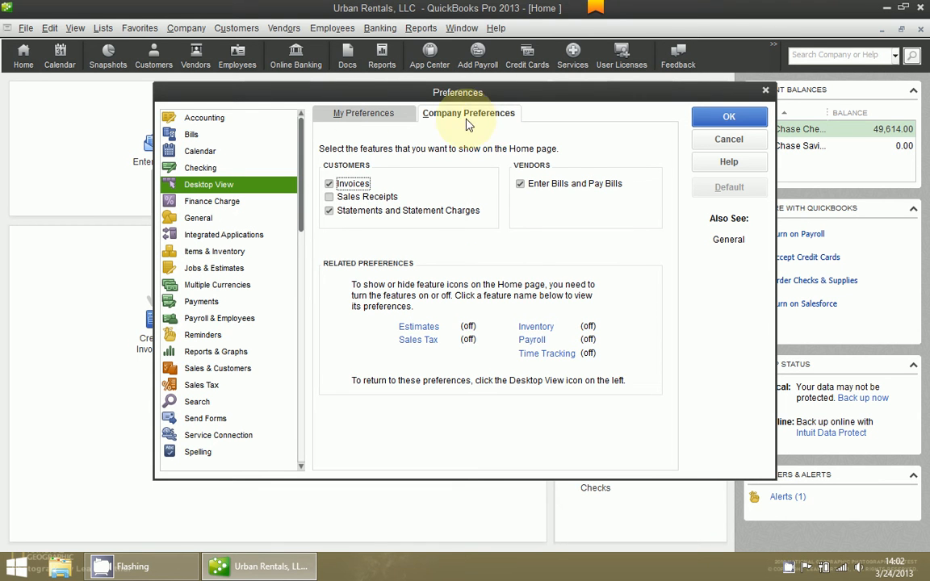
left_click(363, 113)
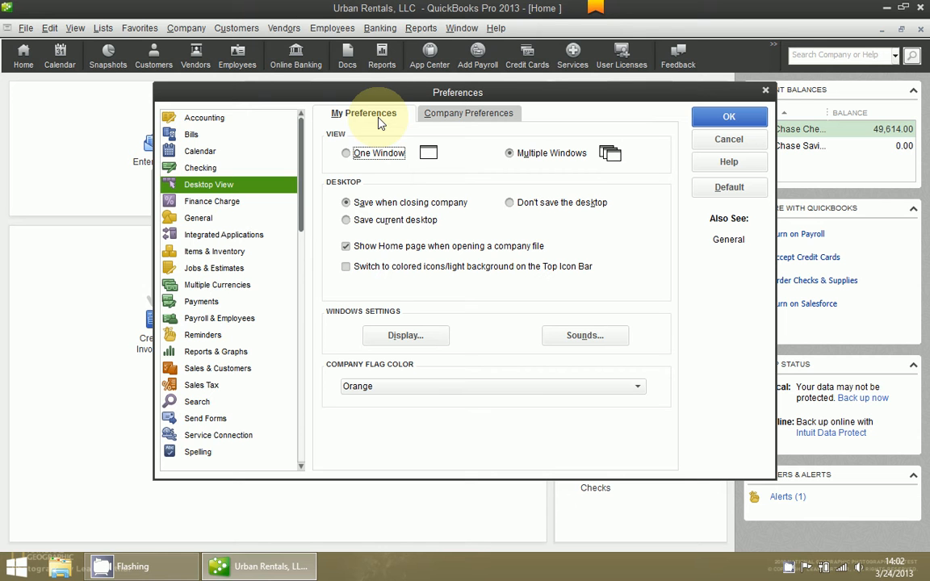
mouse_move(541, 312)
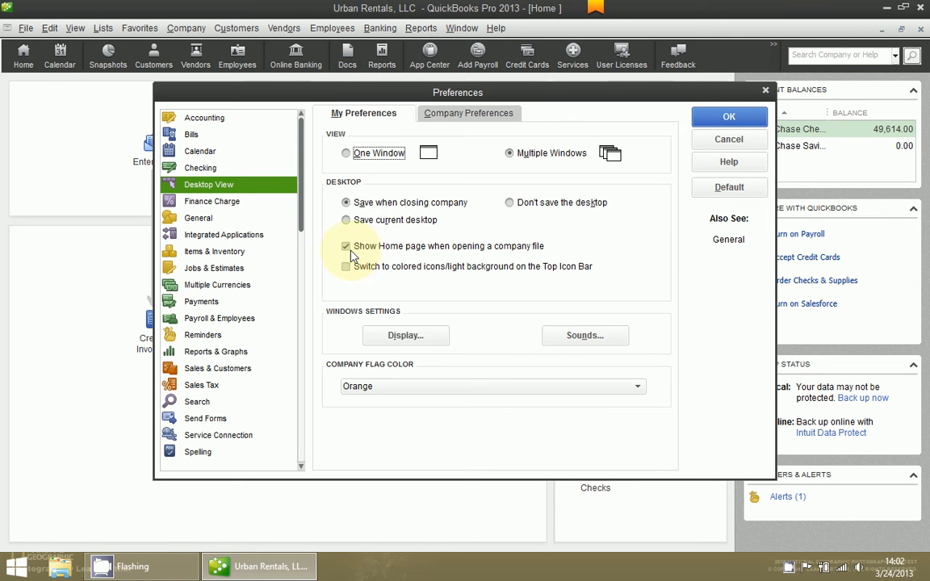
Turn off 'Show Home page when opening a company file' and save the preference.
left_click(345, 246)
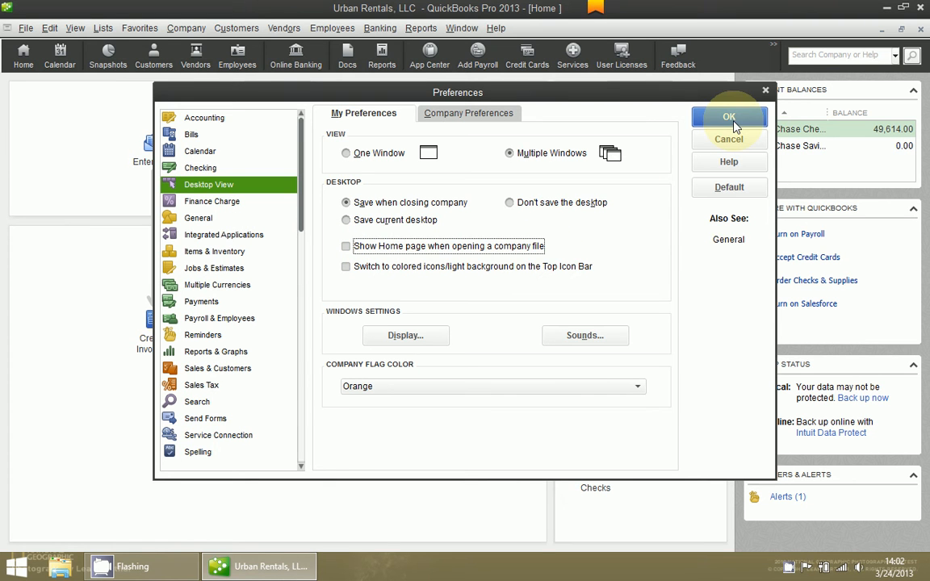
left_click(729, 118)
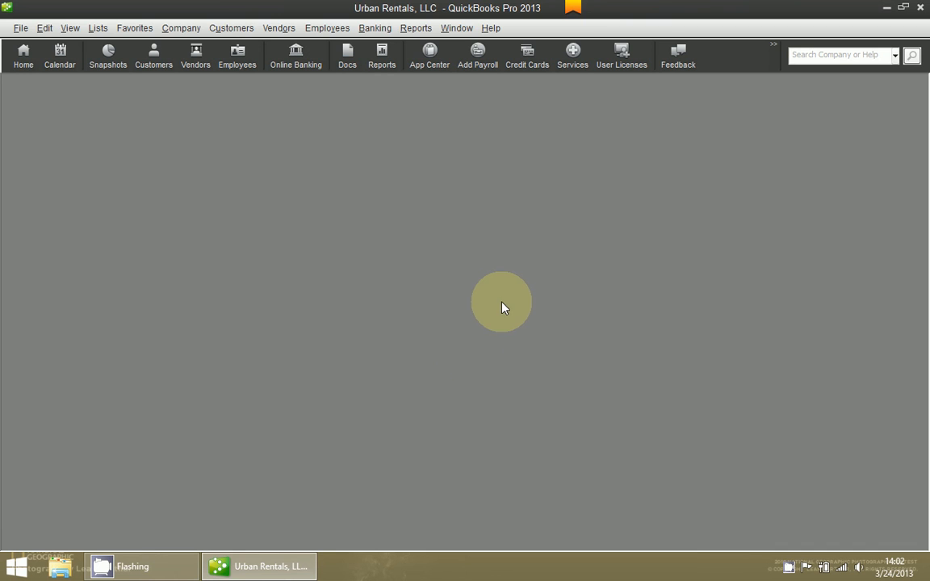
Close QuickBooks and relaunch QuickBooks Pro 2013 from the Start menu to reopen Urban Rentals.
left_click(21, 27)
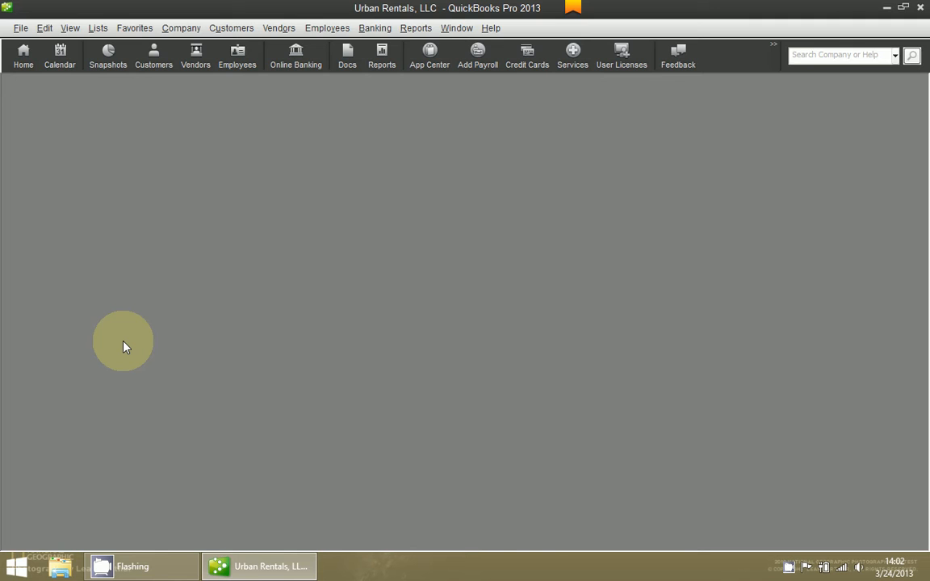
left_click(14, 565)
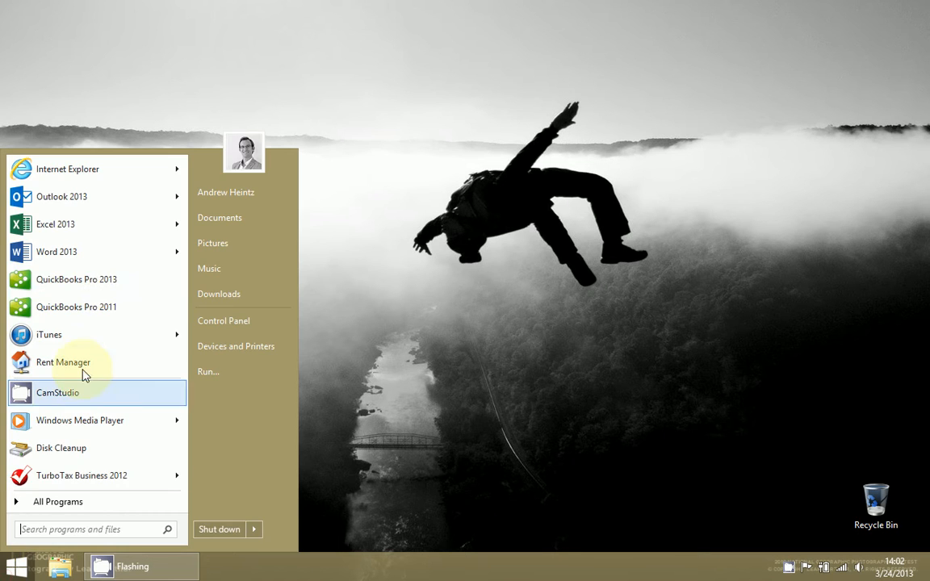
left_click(76, 279)
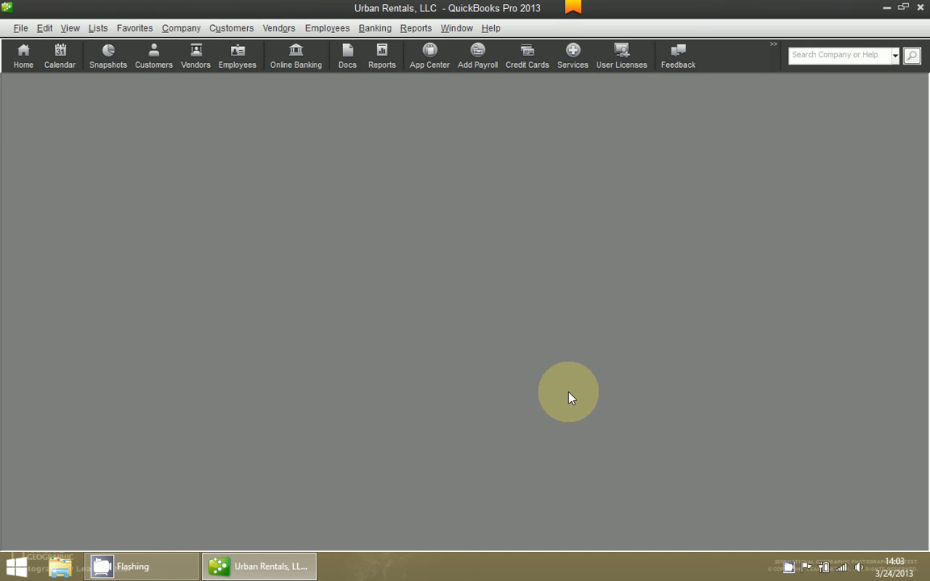
mouse_move(274, 250)
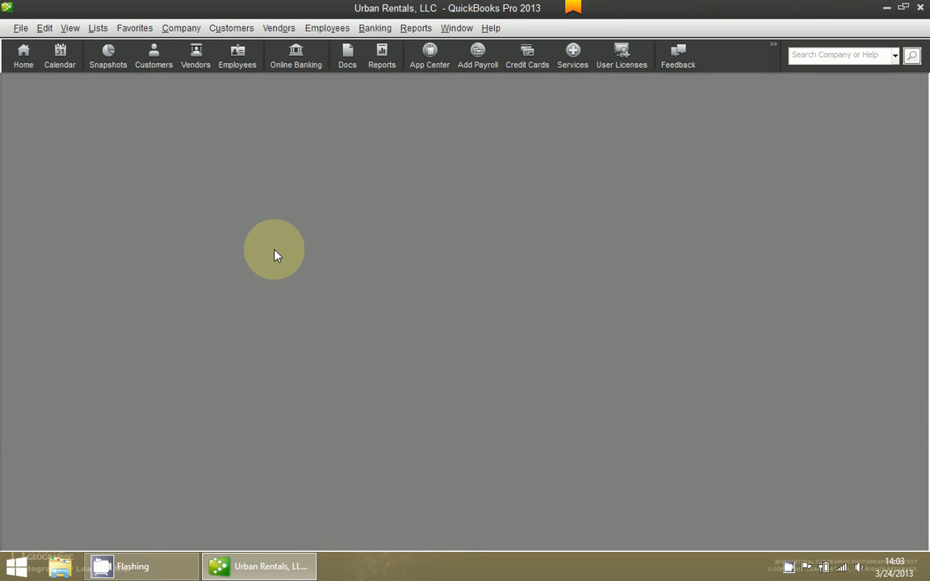